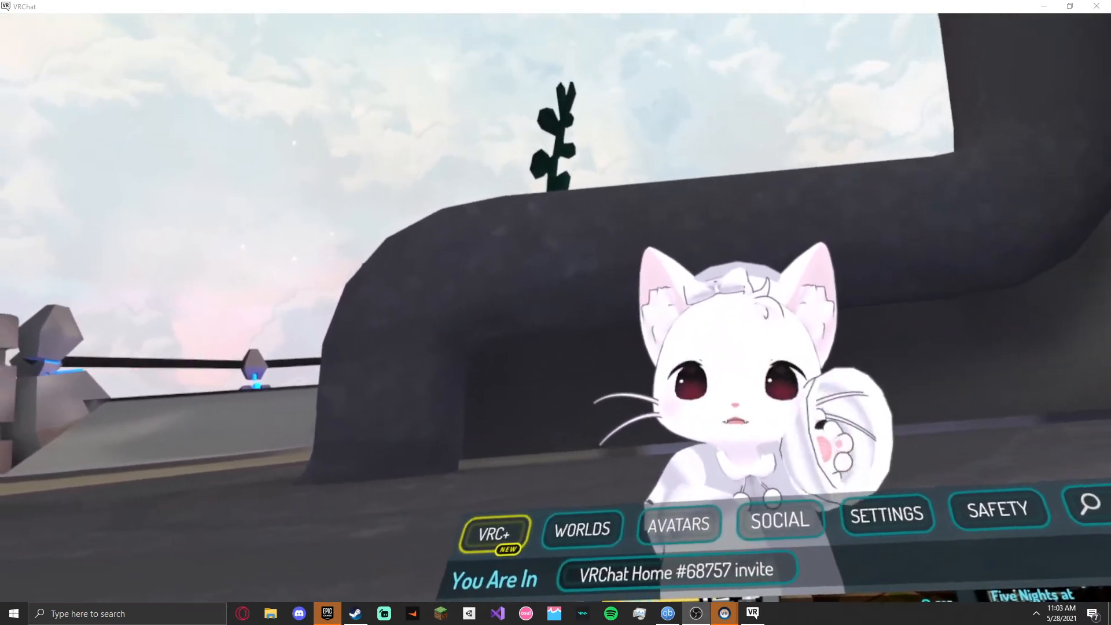
Show the world catalogue with the Classics row and the worlds1 and worlds2 collections.
click(582, 529)
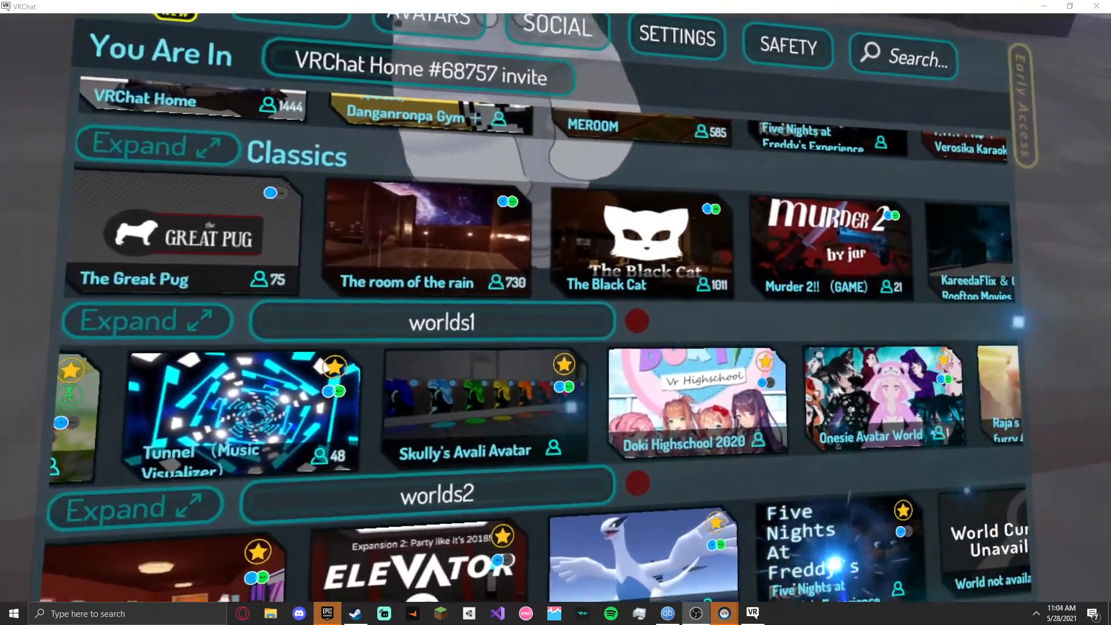
scroll(down, 3)
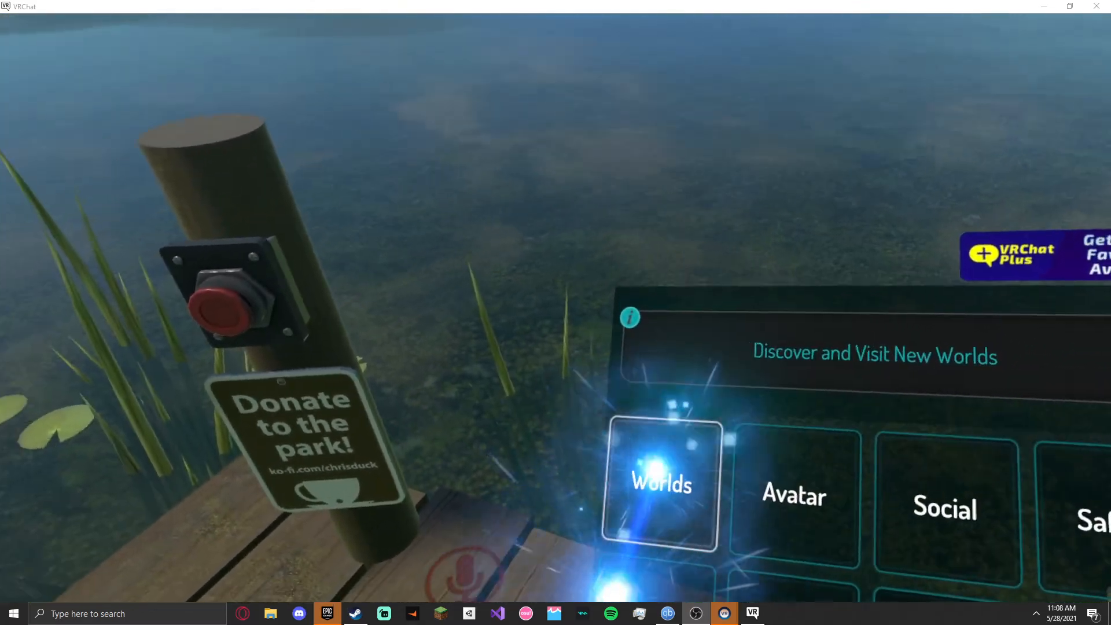
Start browsing for a new world to visit from the quick menu on the dock.
click(661, 485)
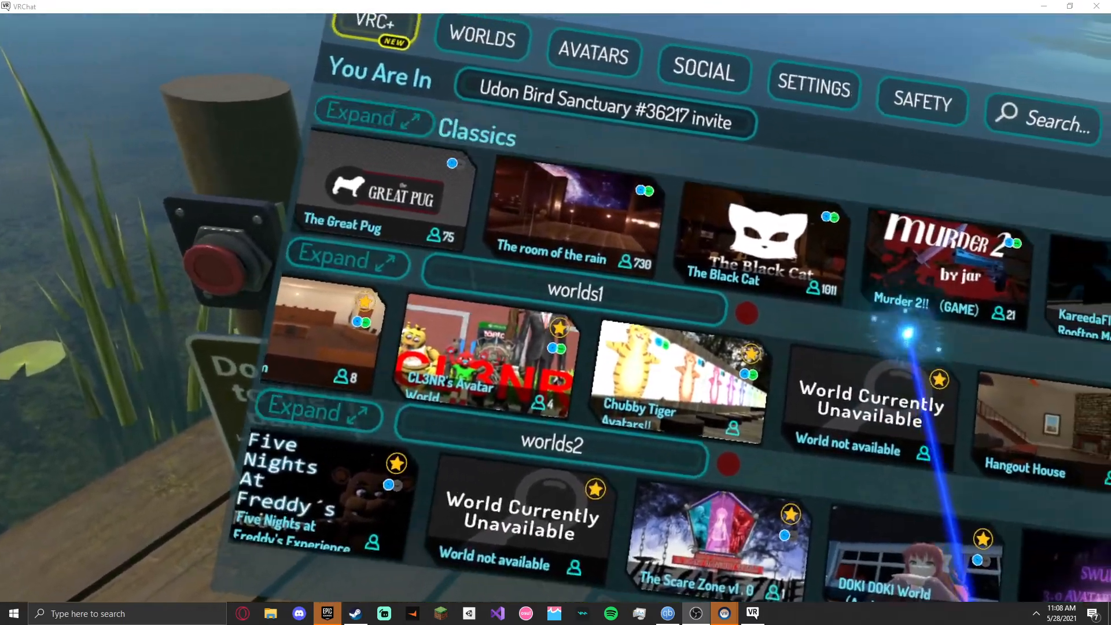
Scroll the world rows down toward the Kitchen Cooks! world tile.
scroll(down, 3)
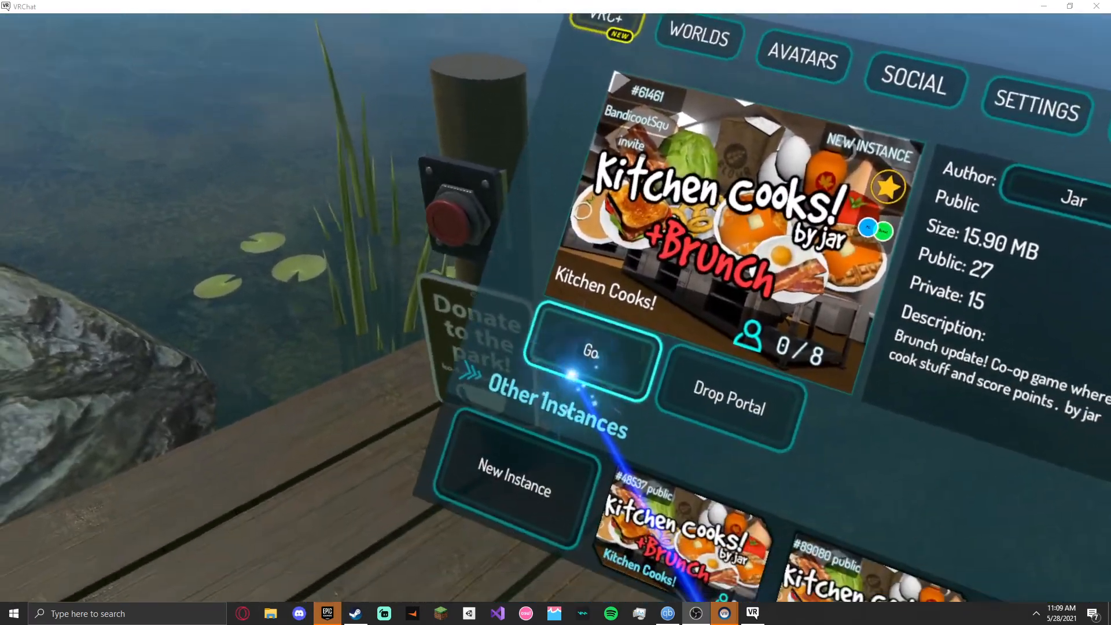
click(589, 349)
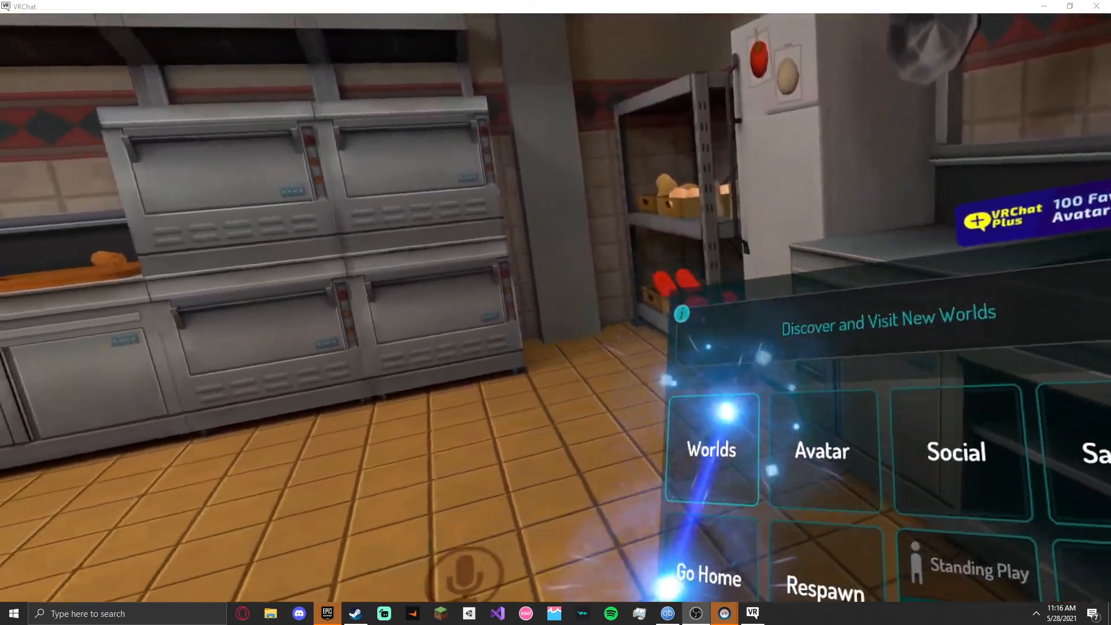
Select The Moon world and join a new instance of it.
click(710, 450)
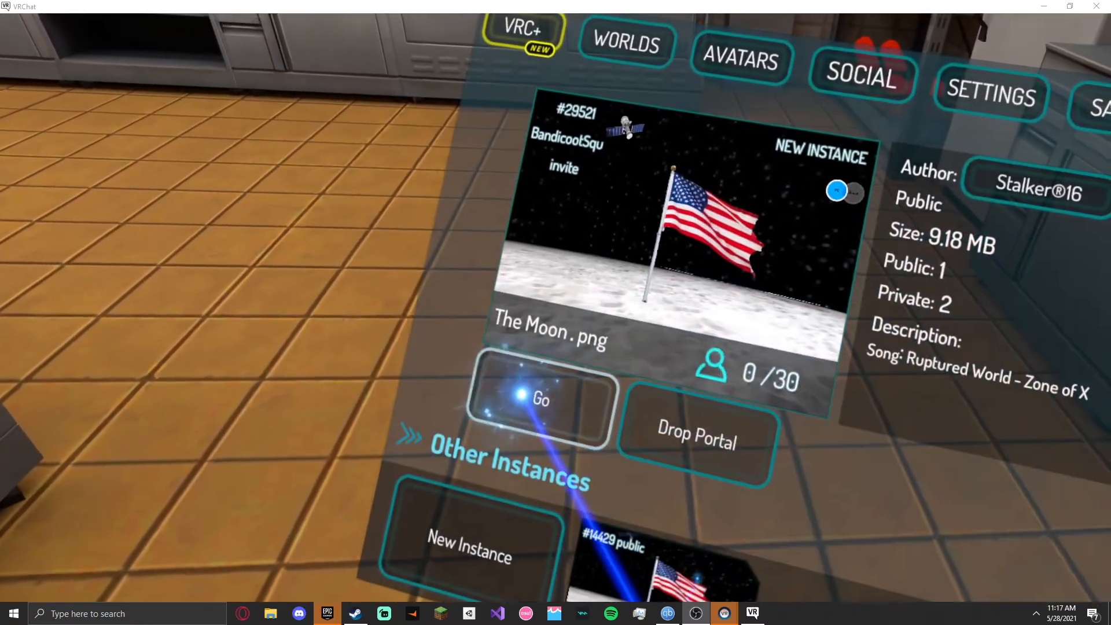
click(540, 400)
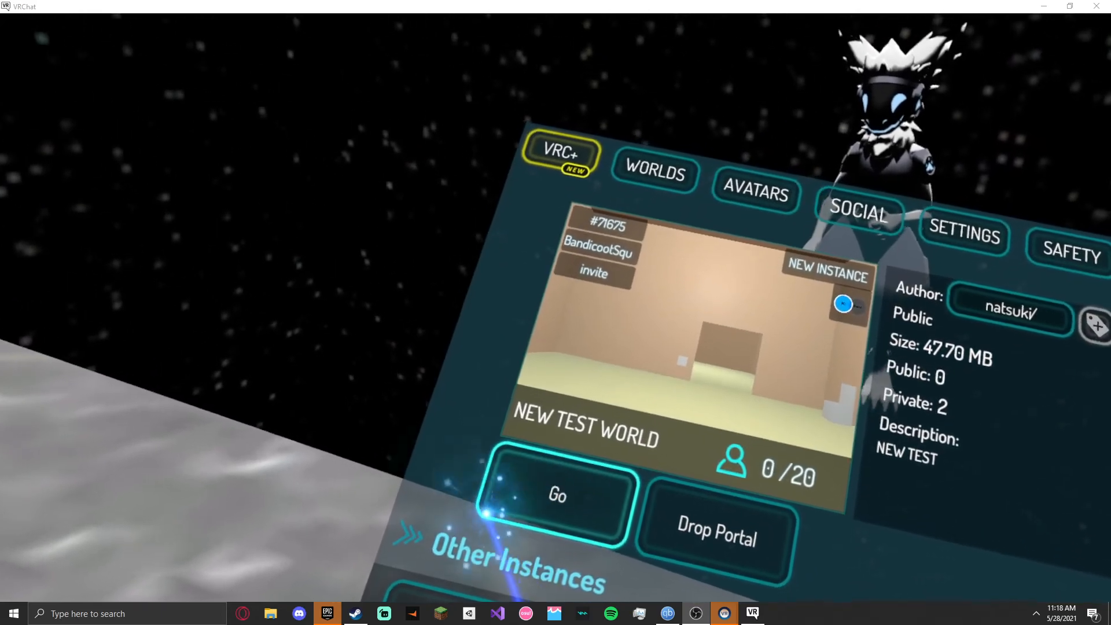
Travel from The Moon to NEW TEST WORLD, starting its load.
click(557, 494)
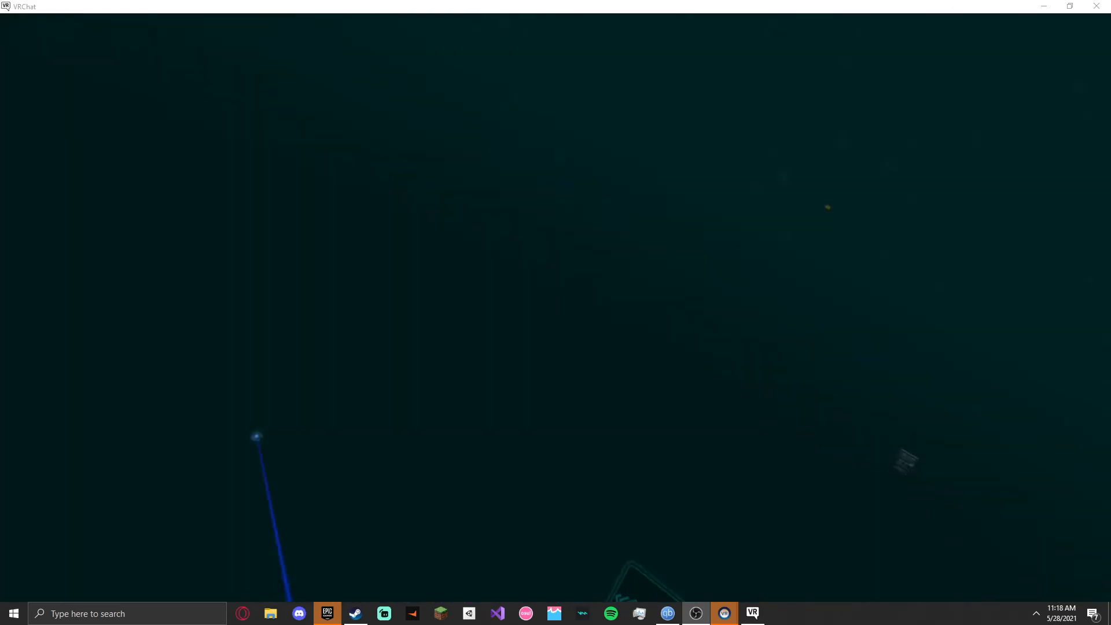